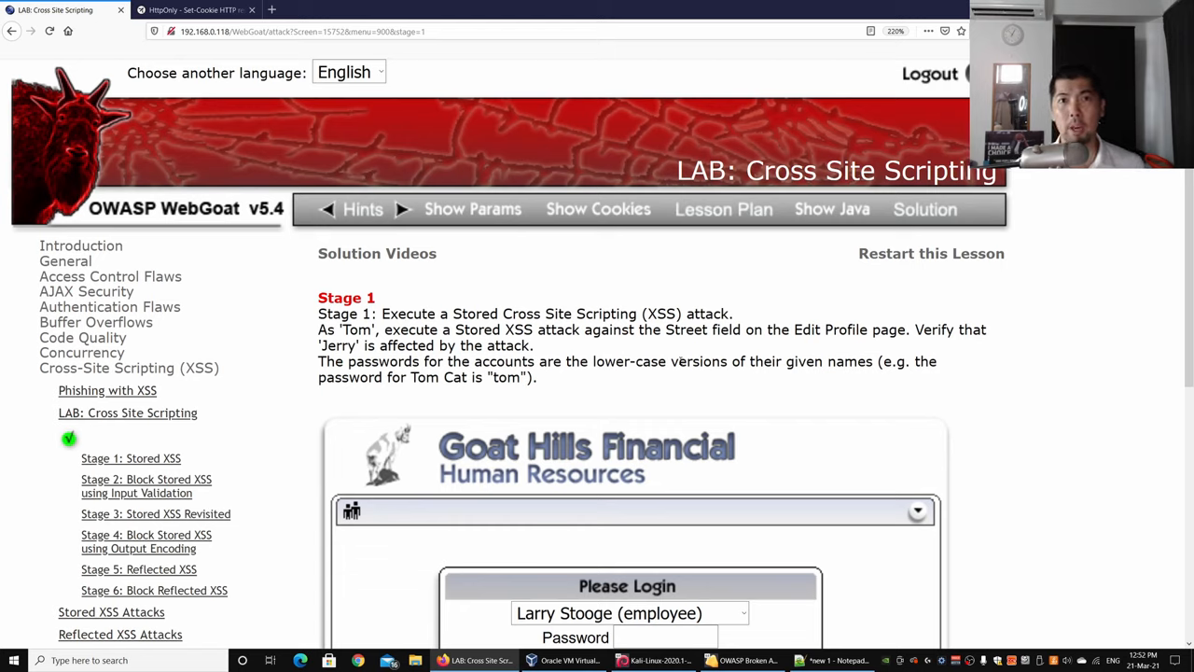
mouse_move(299, 399)
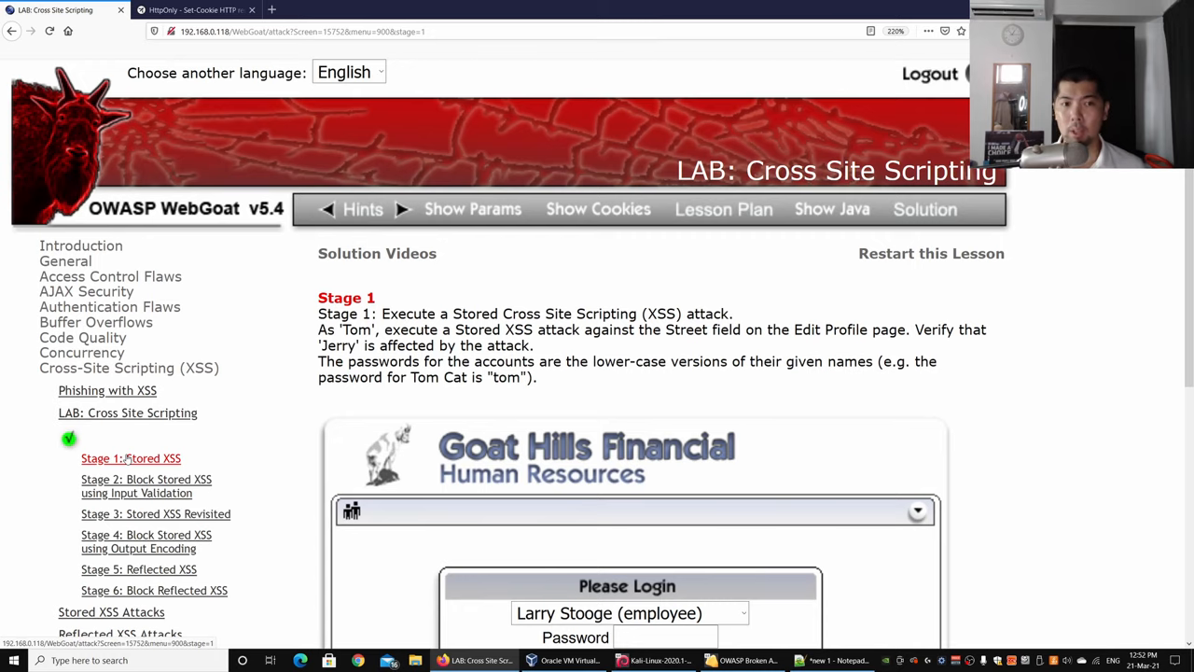
- Log in to Goat Hills Financial as Tom Cat (employee) for Stage 1 Stored XSS
left_click(630, 612)
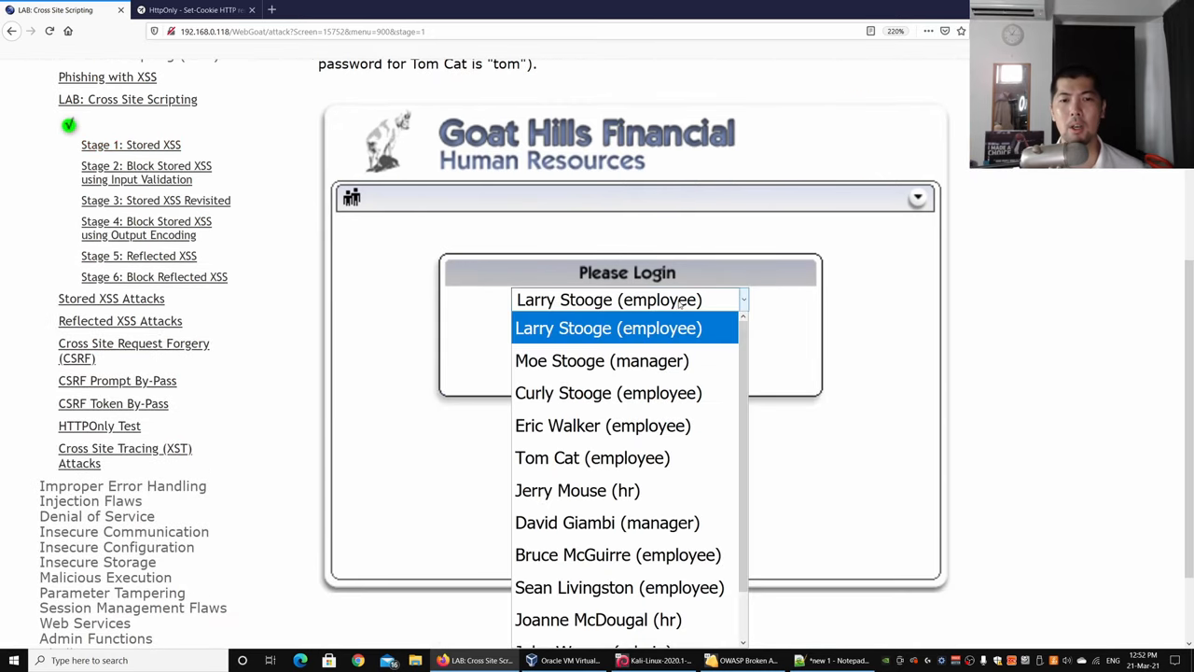
left_click(593, 457)
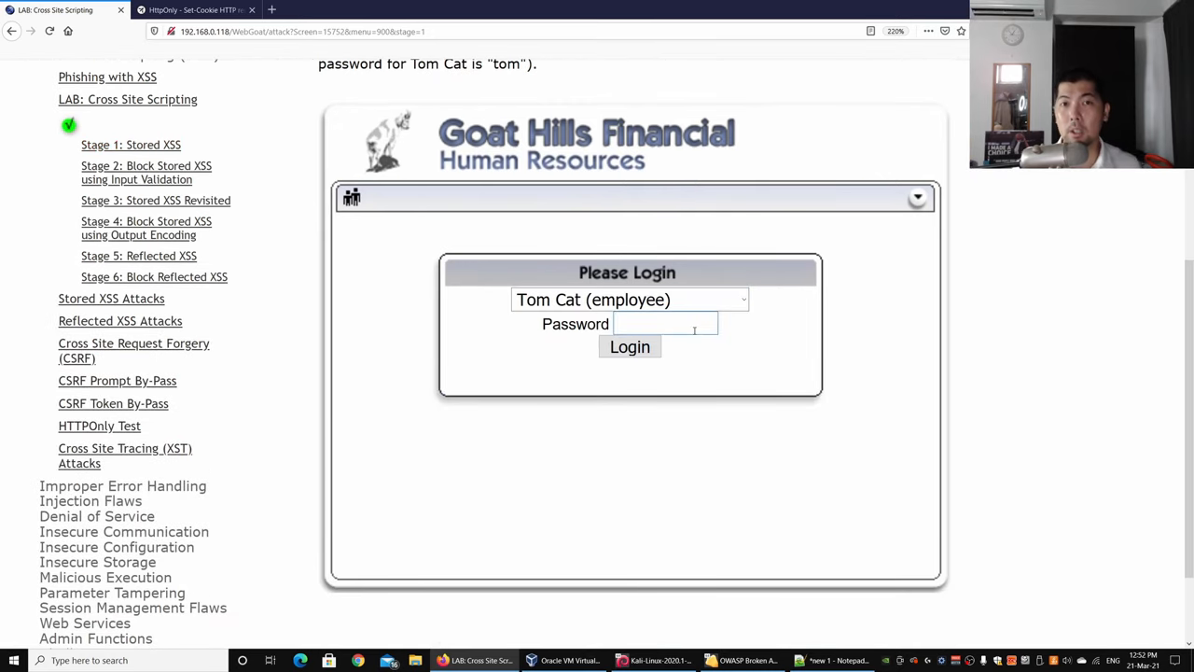
left_click(629, 346)
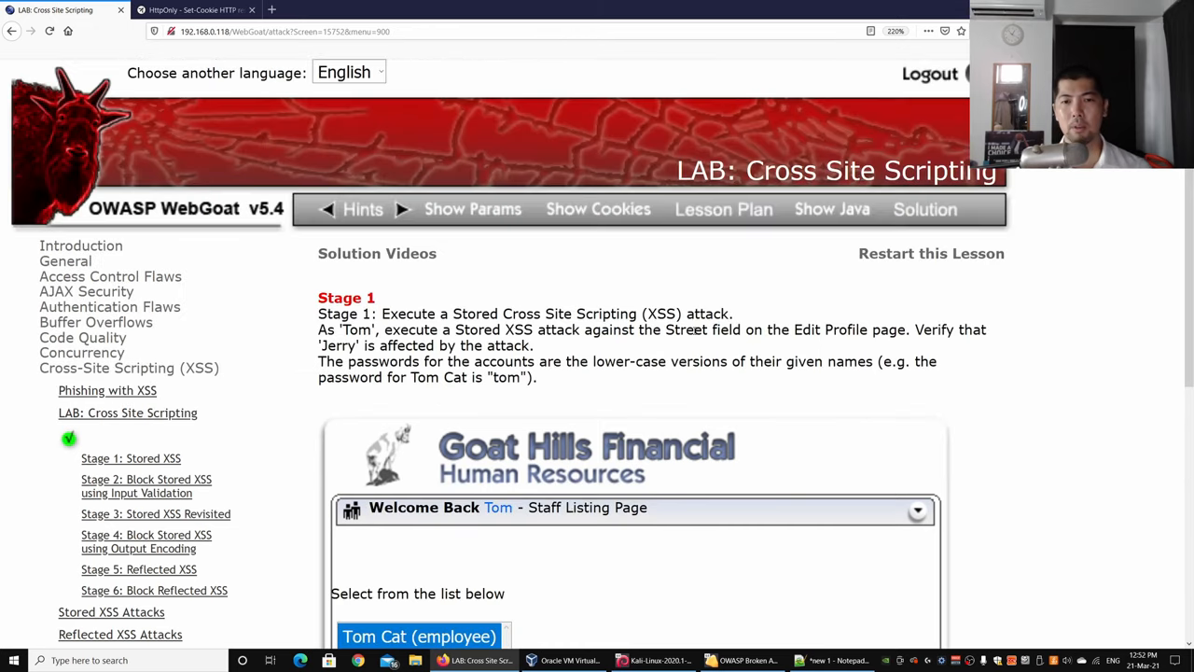
scroll("down", 3)
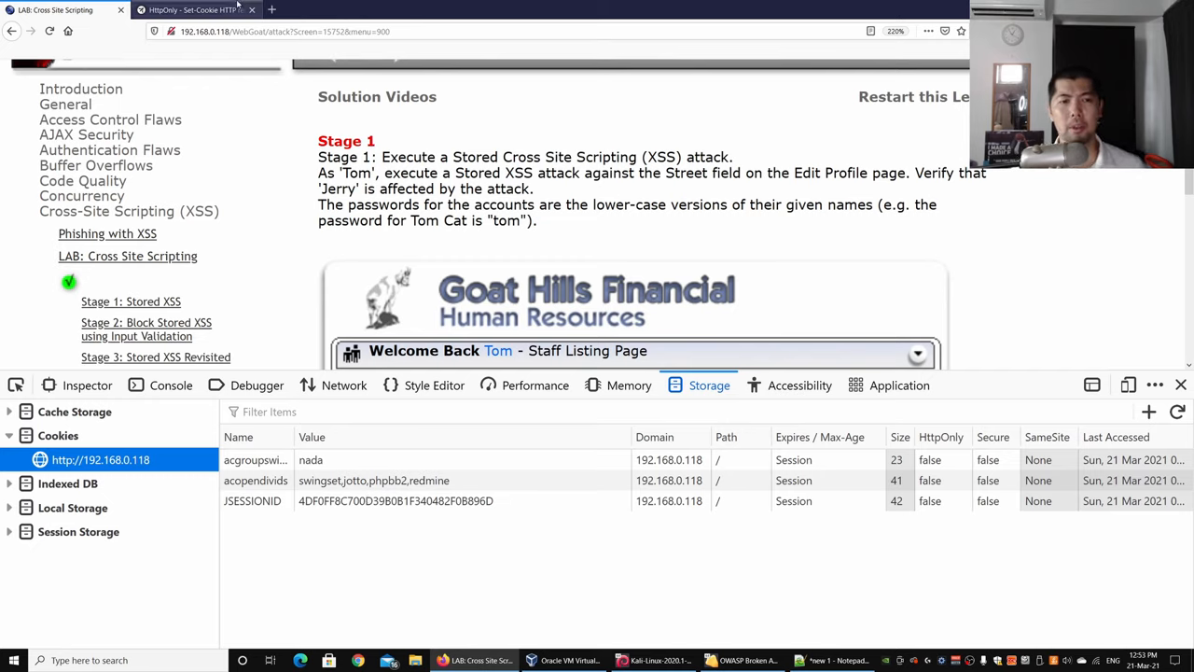
scroll("down", 3)
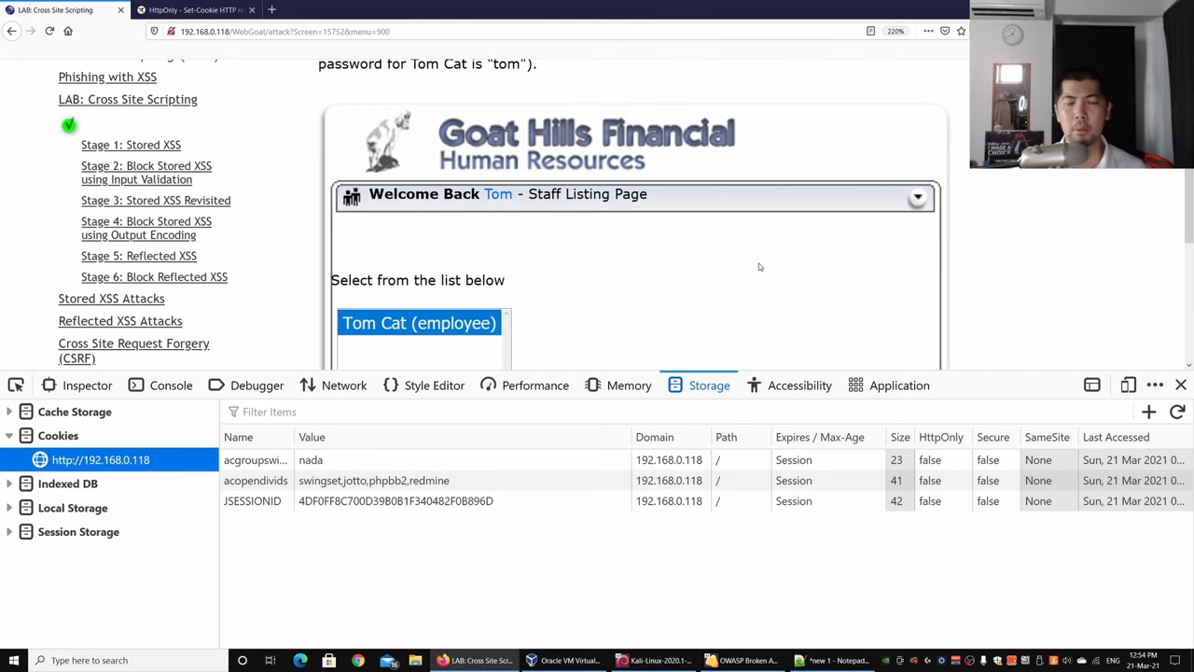
scroll("down", 3)
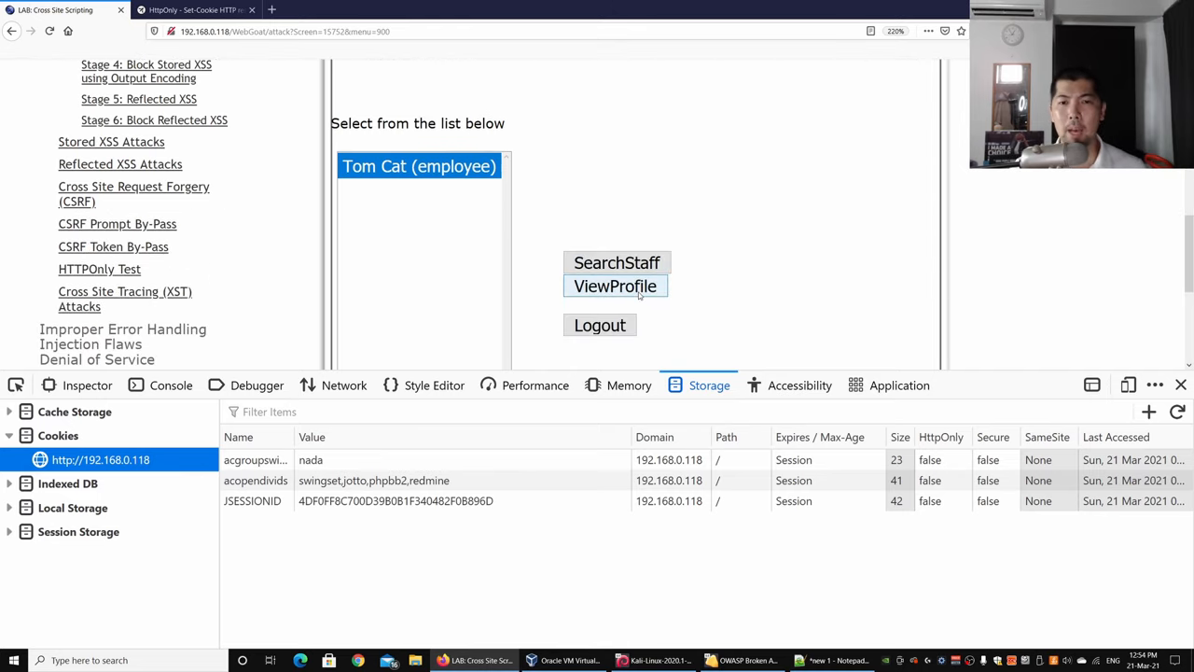
left_click(615, 285)
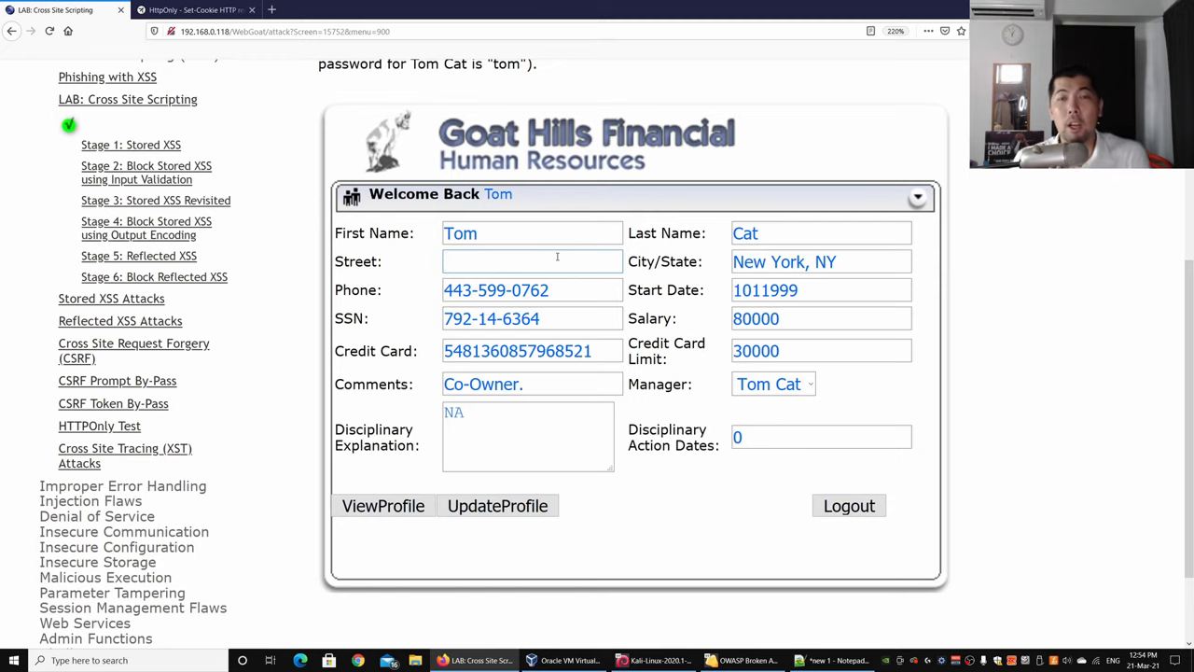
left_click(532, 261)
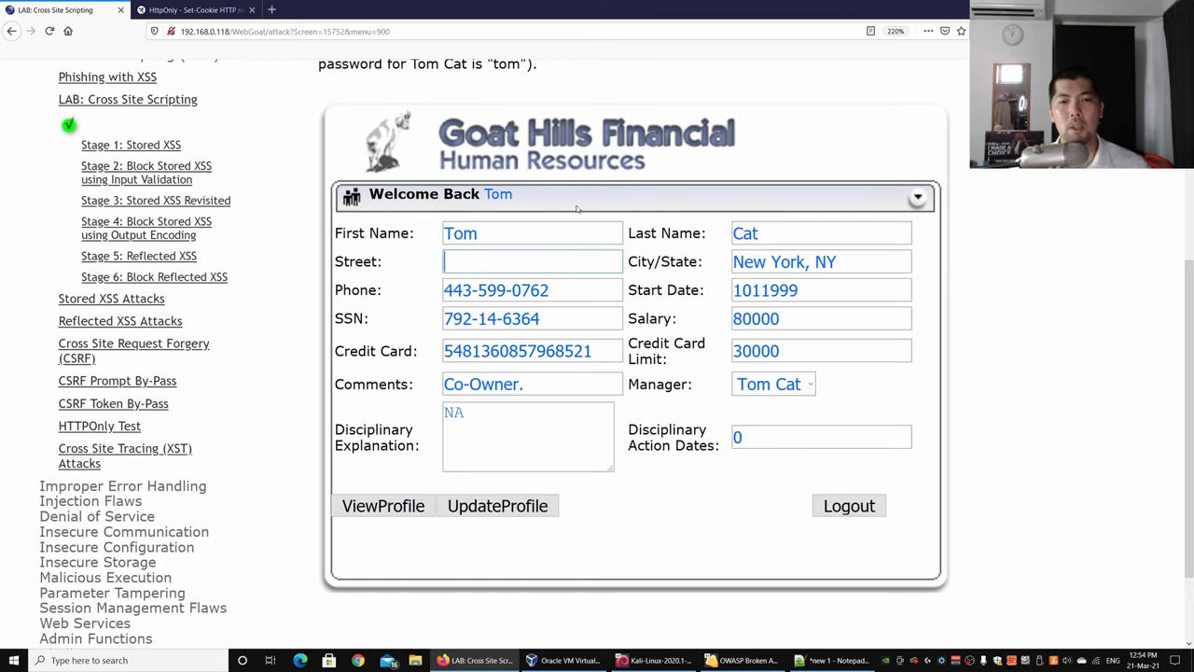
type("<")
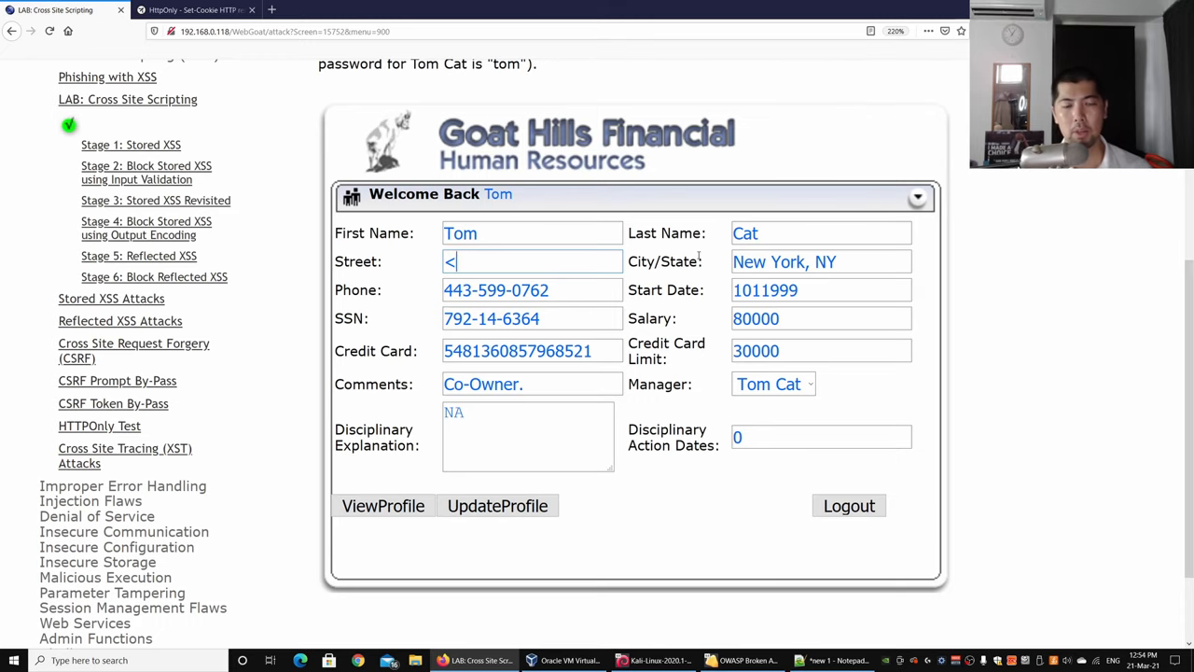
type("script>document")
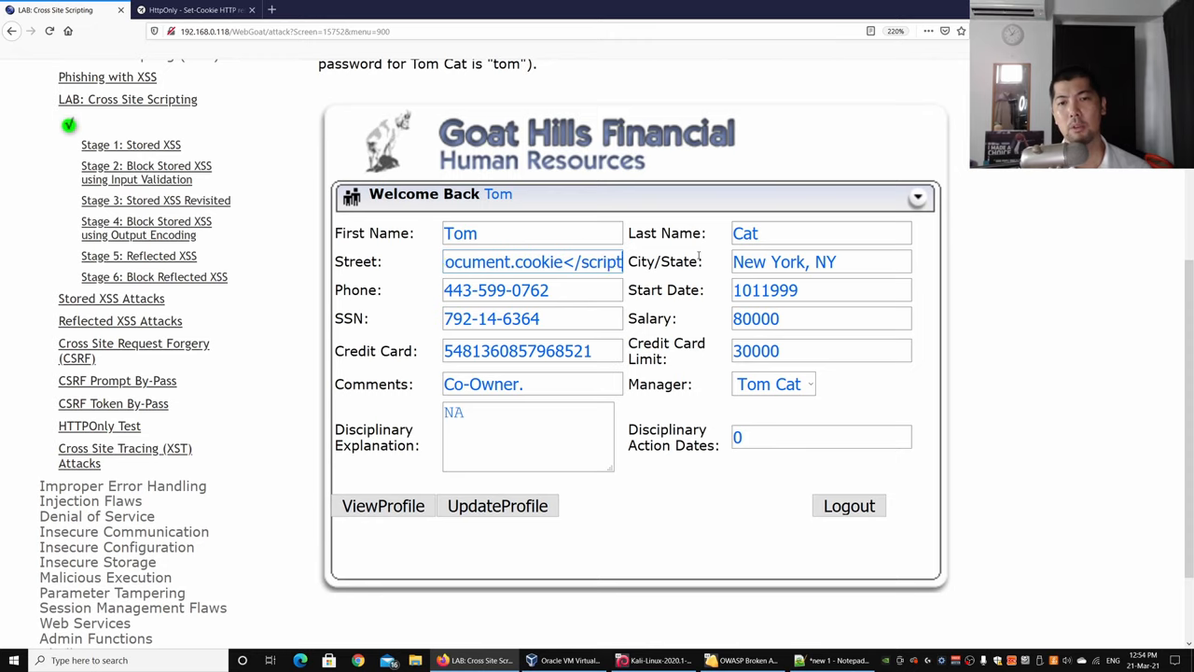
double_click(513, 261)
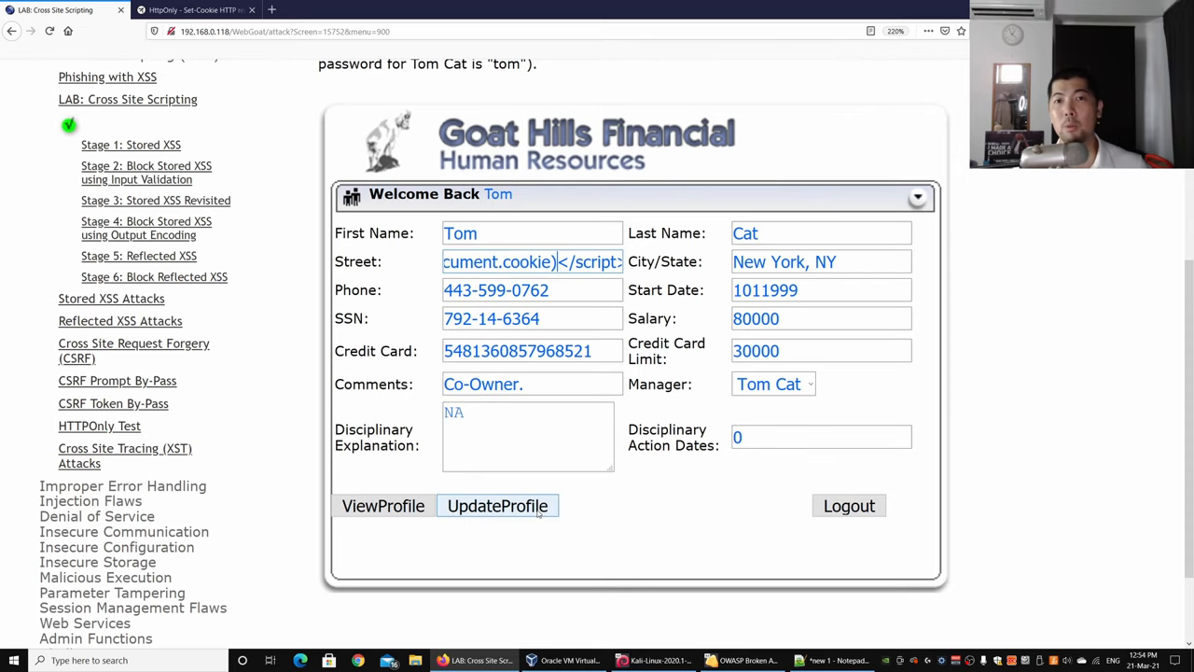
left_click(497, 503)
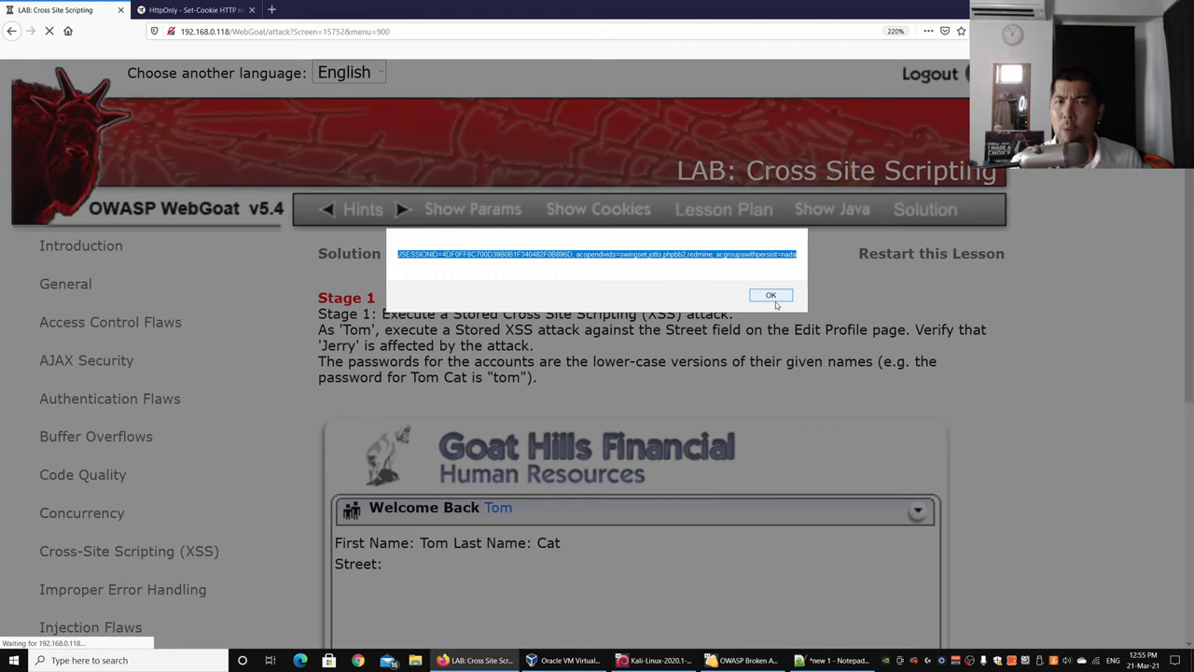
left_click(770, 295)
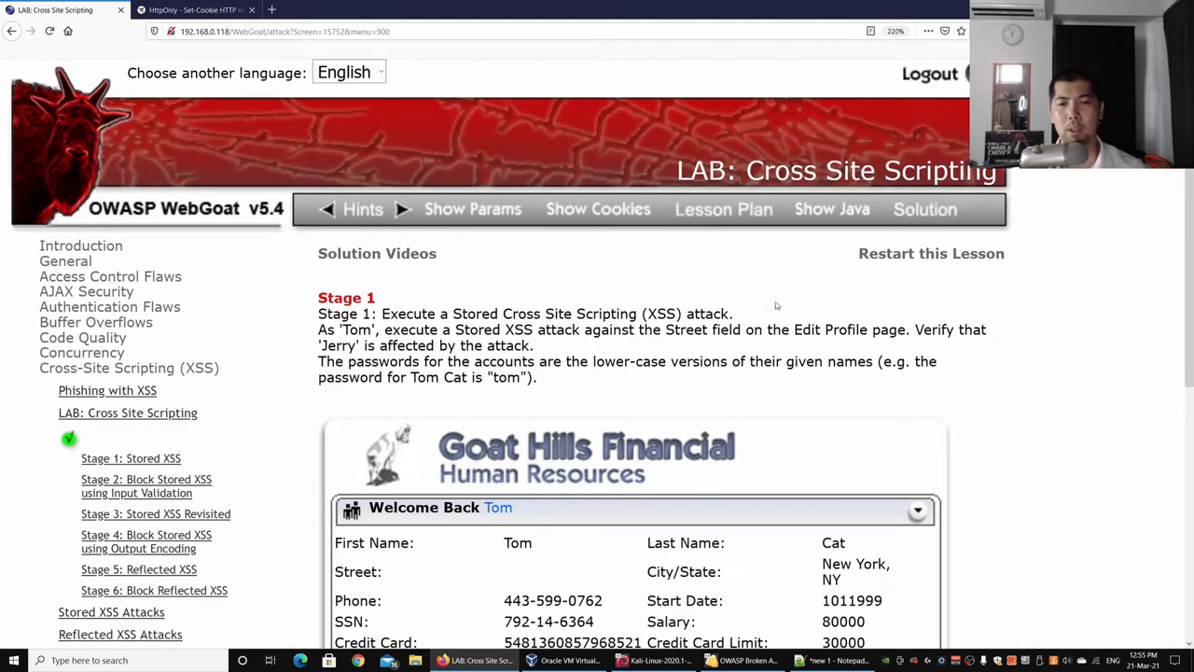
scroll("down", 3)
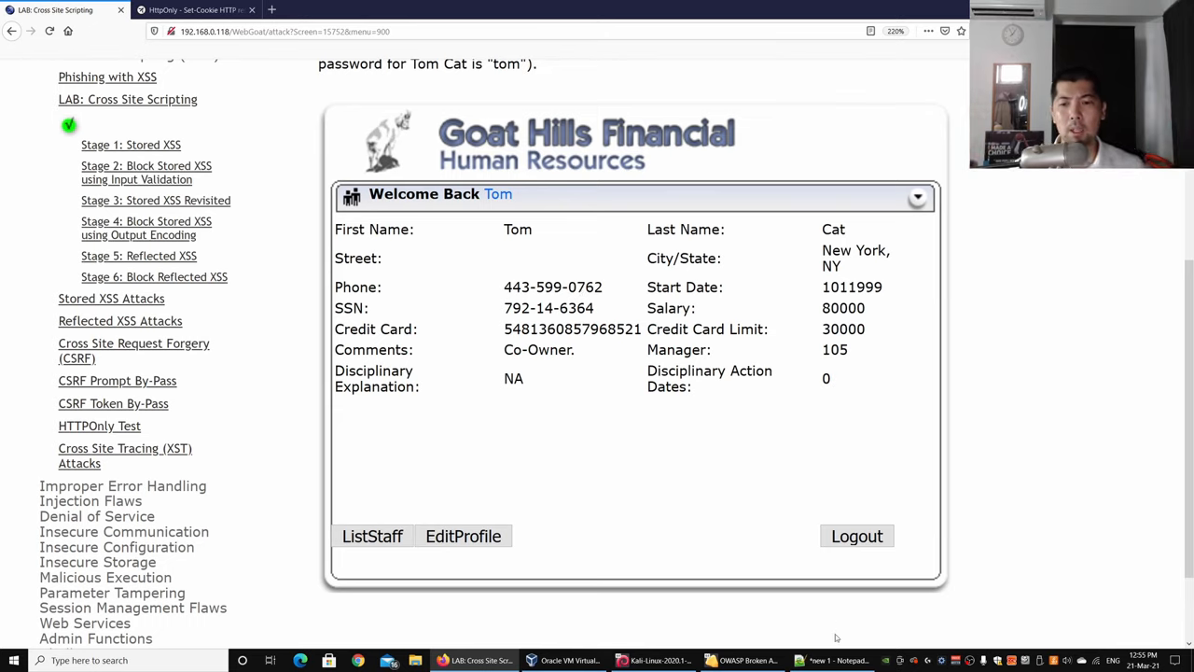
- Copy line 3 in Notepad++, the new Image().src script sending document.cookie to 192.168.0.106:4444
left_click(798, 660)
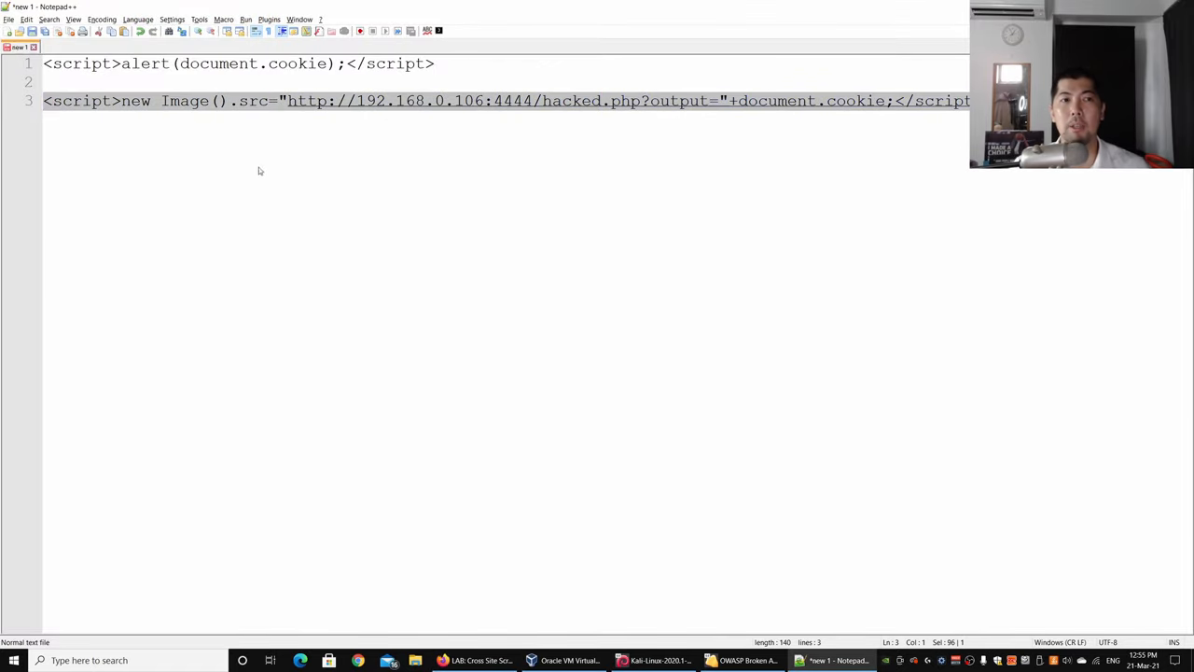
left_click(474, 661)
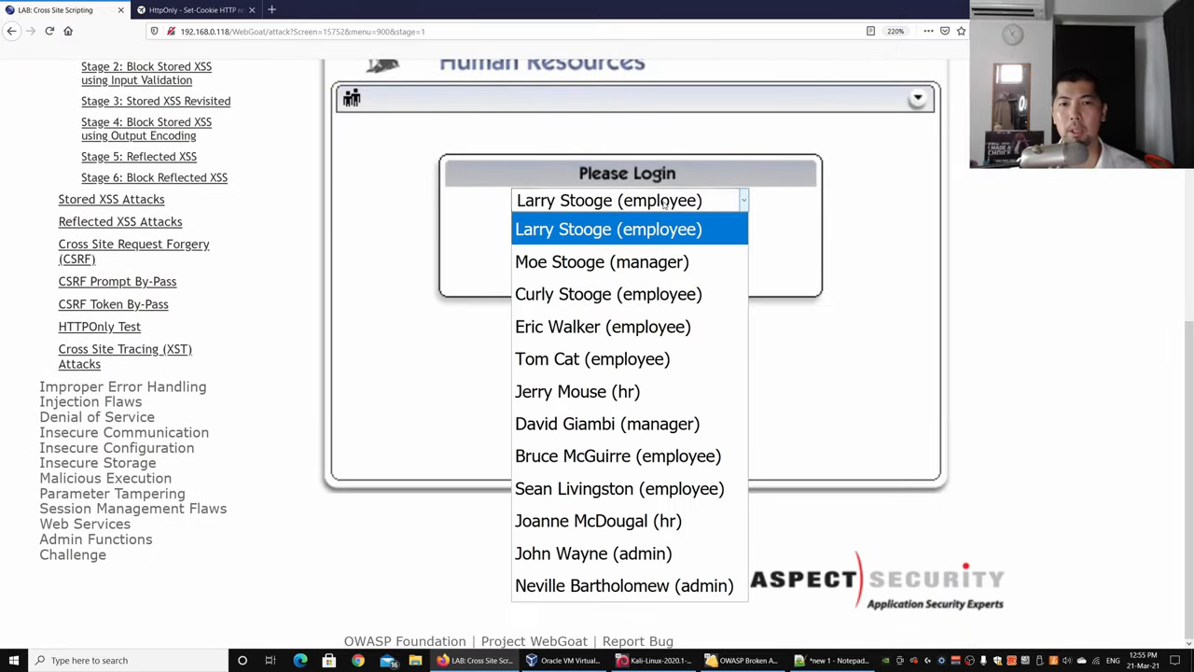
- Log in as Tom Cat and replace his Street value with the new Image() cookie-sending script
left_click(594, 358)
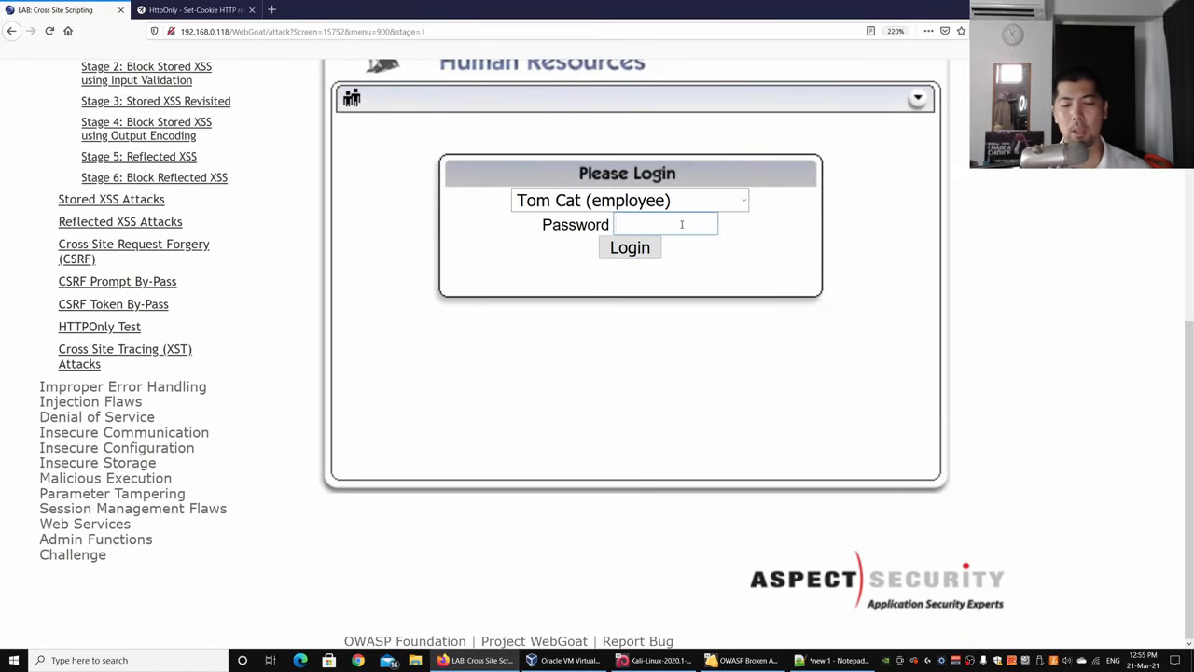
left_click(631, 246)
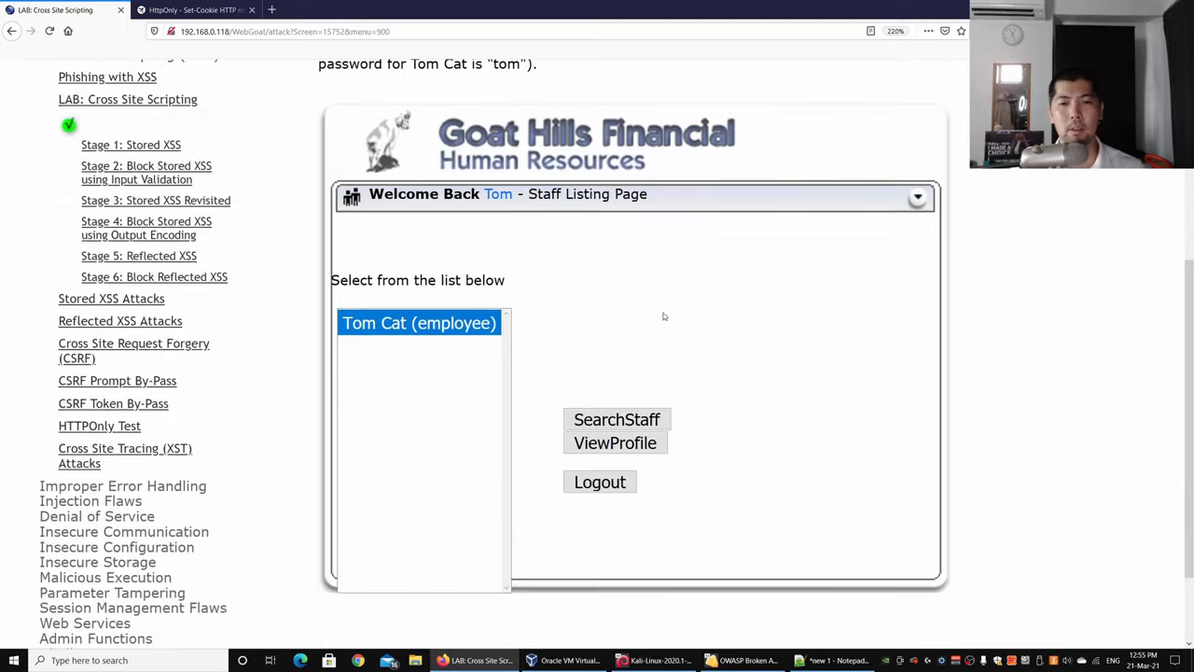
left_click(616, 442)
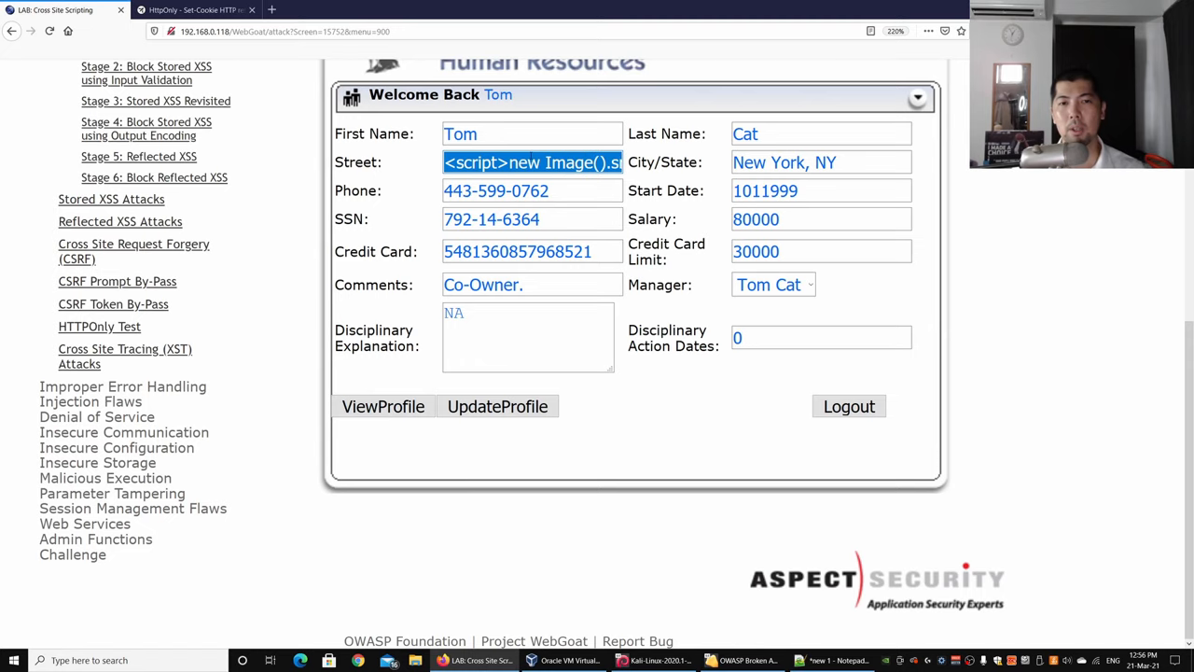
double_click(567, 162)
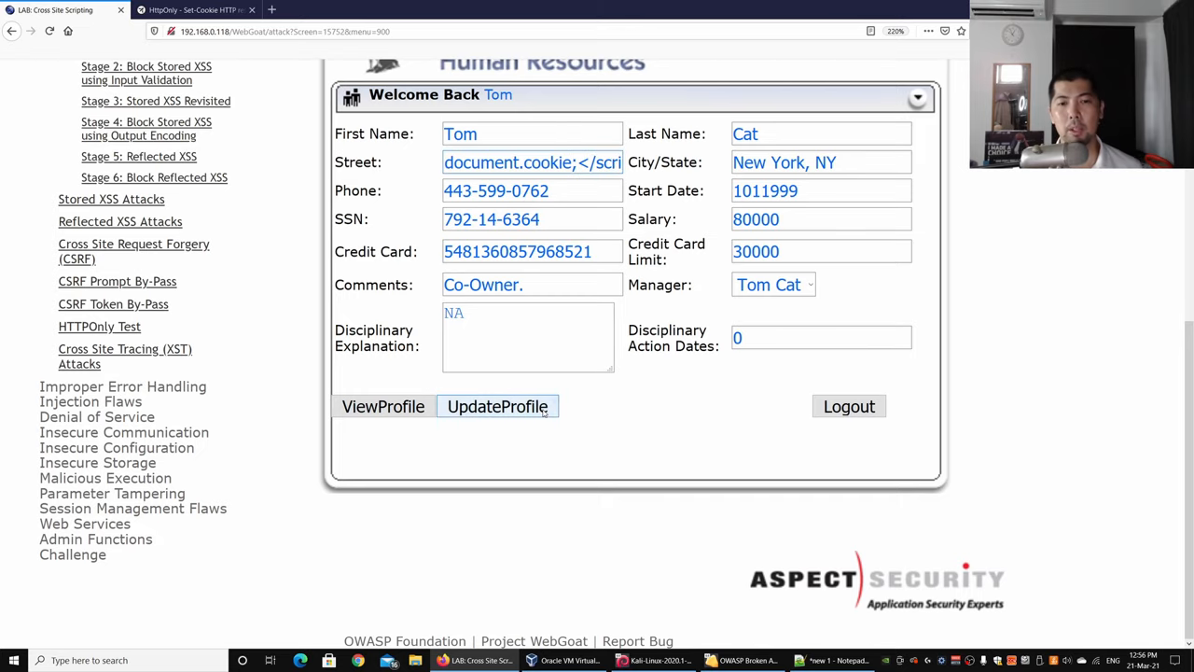
left_click(496, 406)
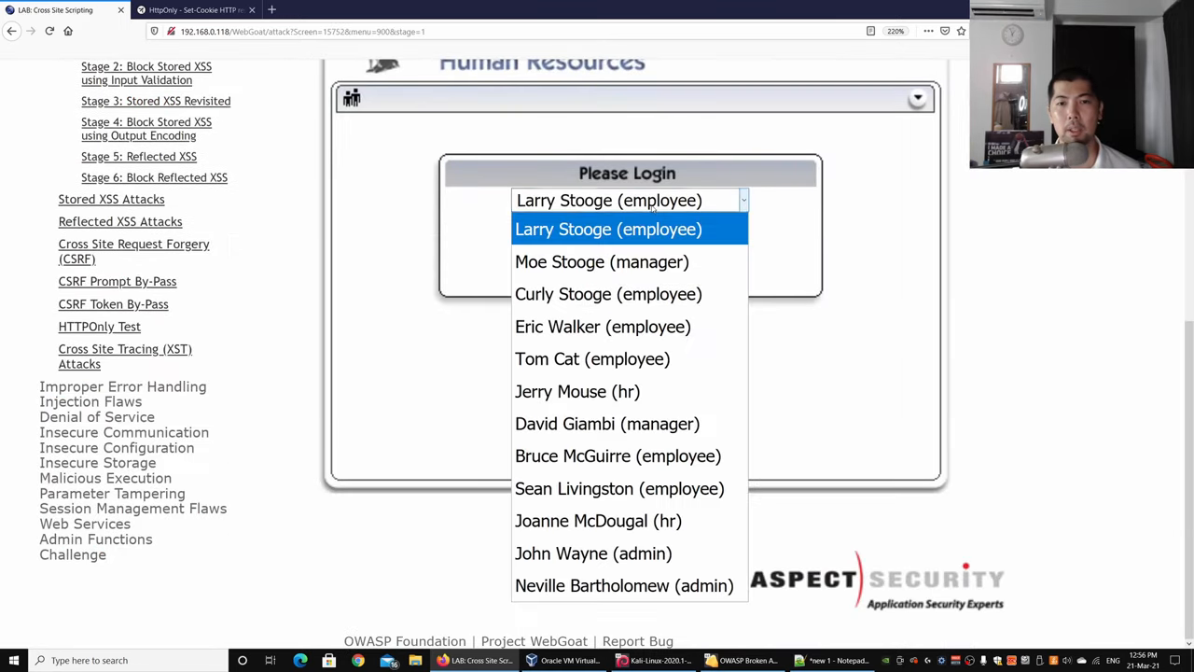
- Log in as Tom Cat and view his own profile so the stored script fires, then go to the Kali terminal
left_click(594, 359)
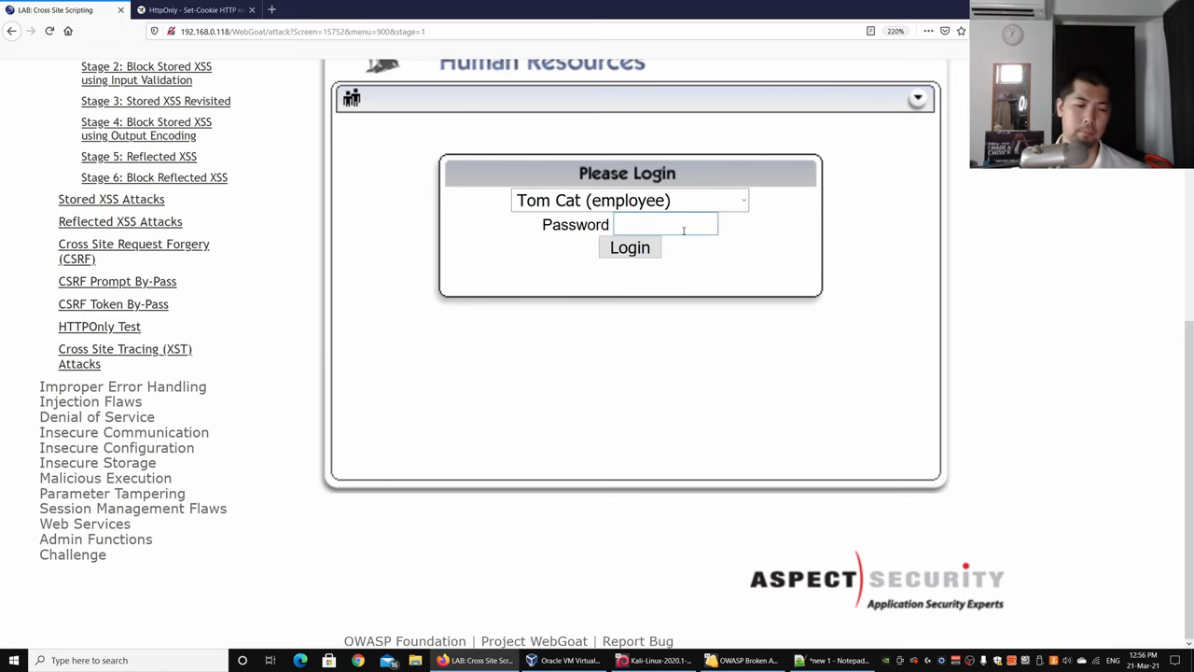
left_click(630, 246)
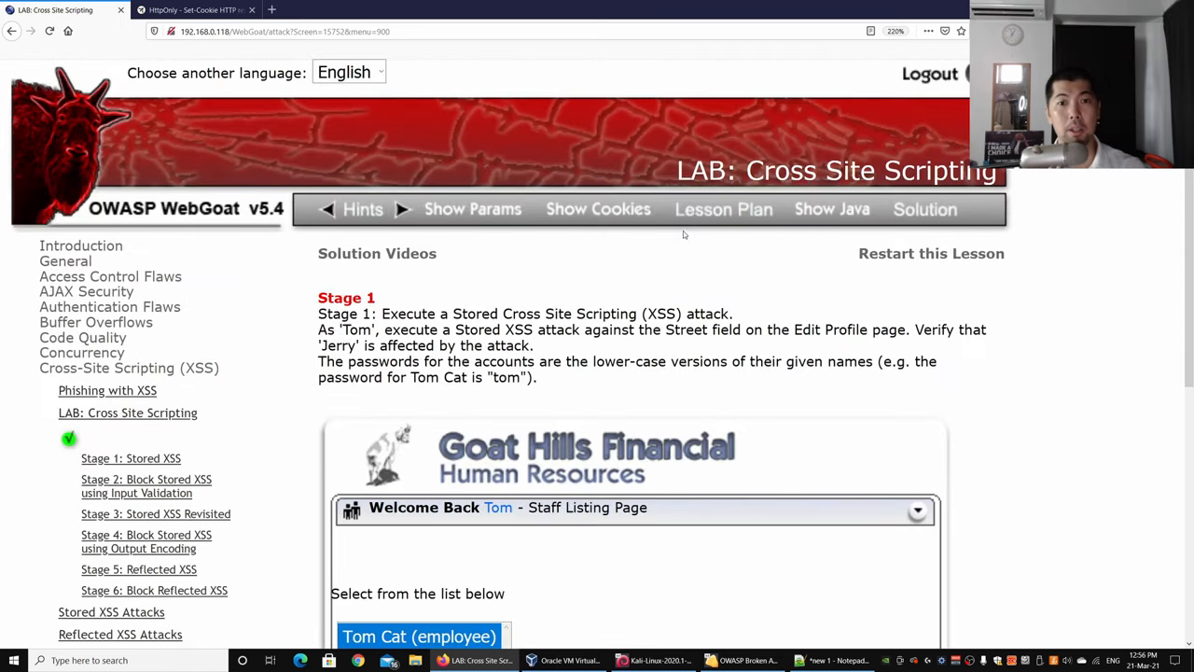
scroll("down", 3)
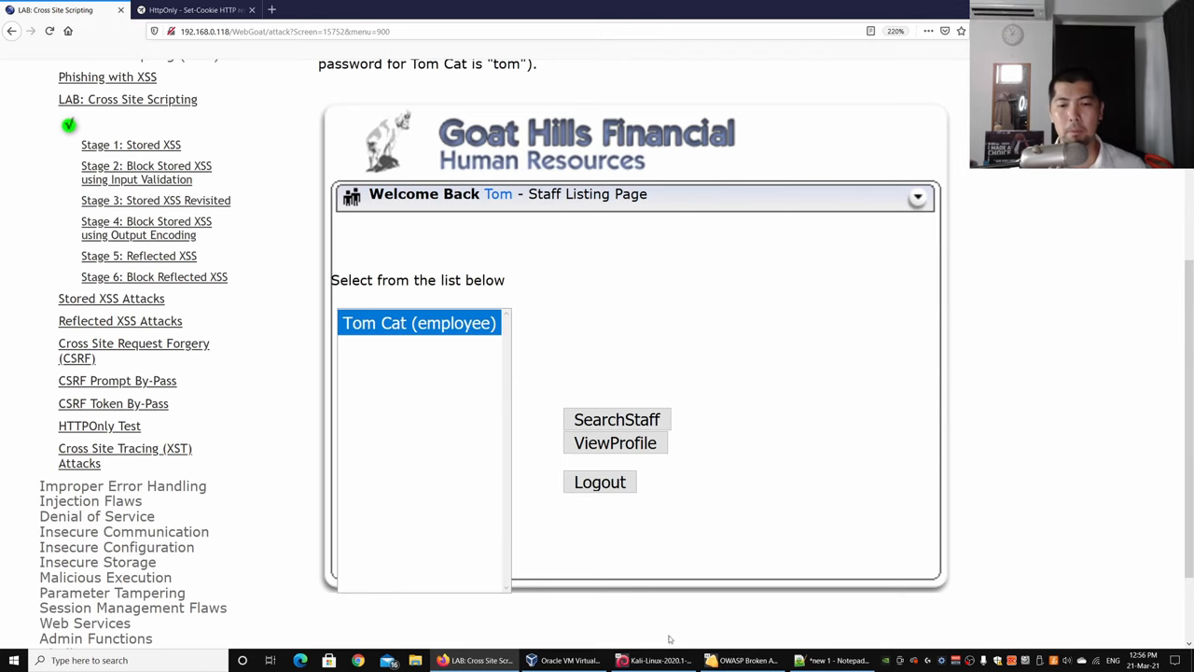
left_click(653, 661)
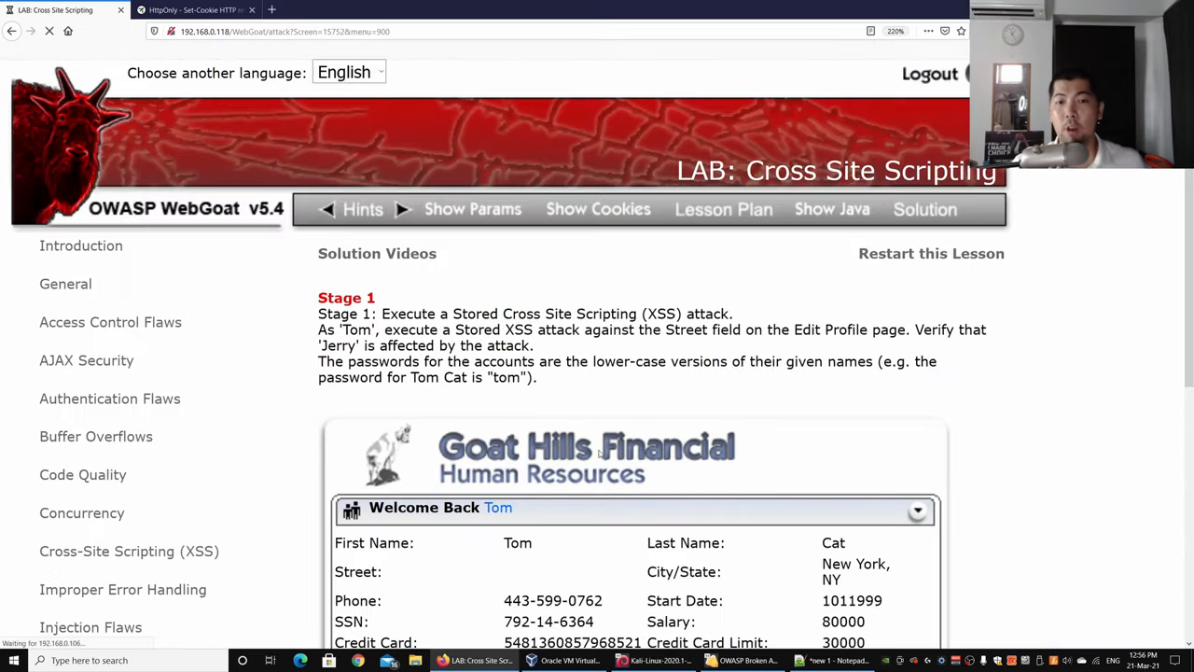
scroll("down", 3)
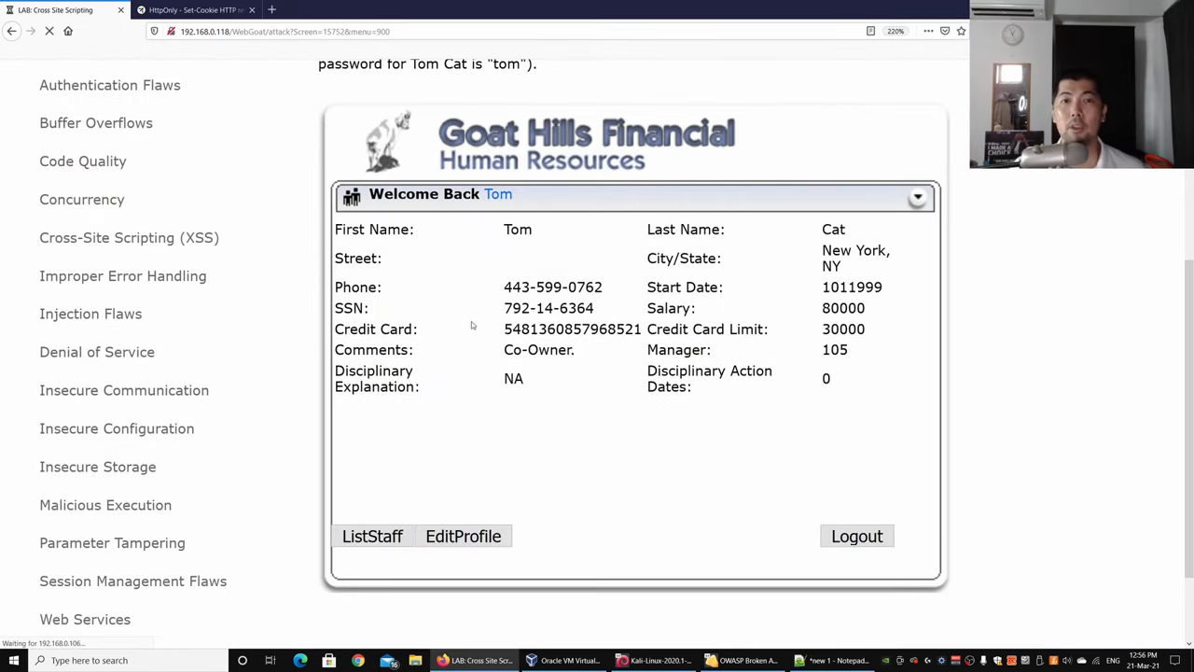
left_click(653, 660)
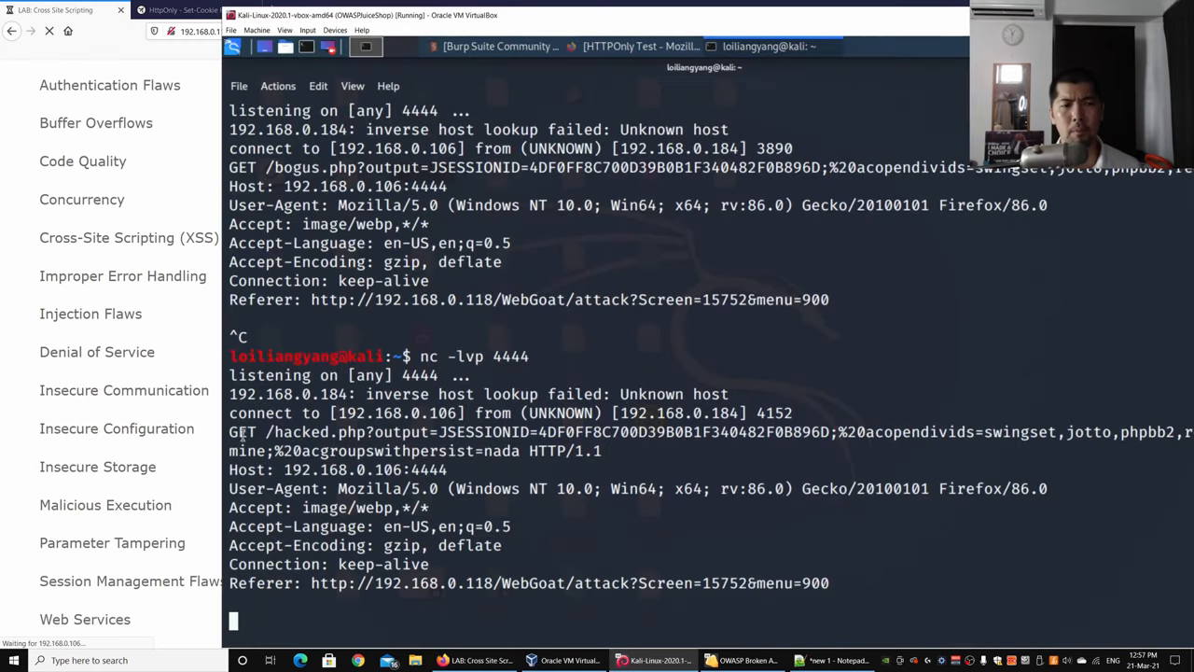
- Highlight the GET hacked.php request carrying Tom's JSESSIONID in the nc -lvp 4444 output
left_click_drag(232, 432, 687, 431)
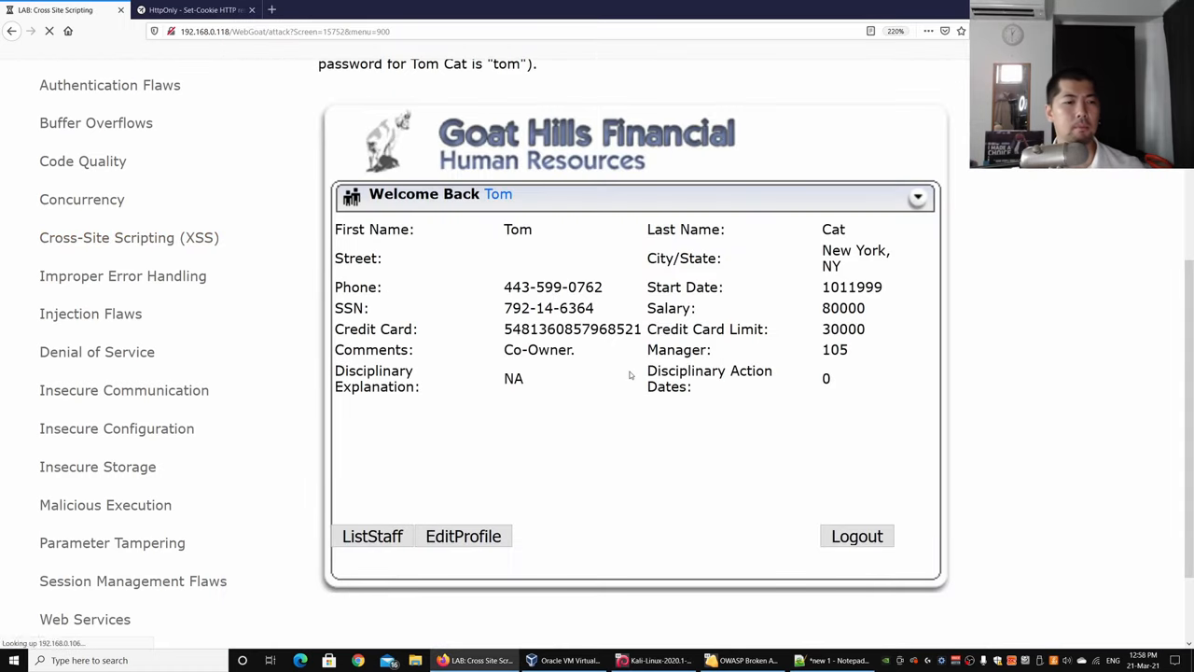
mouse_move(560, 313)
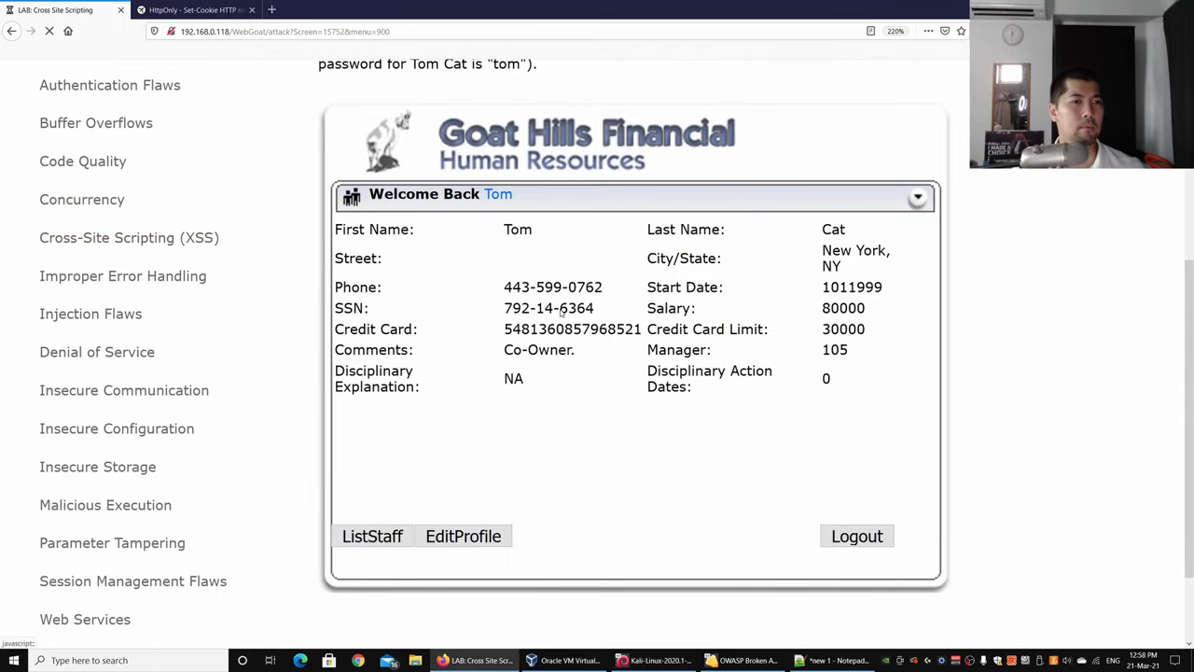
- Select the HTTPOnly Test lesson under Cross-Site Scripting (XSS) in the lesson menu
left_click(129, 237)
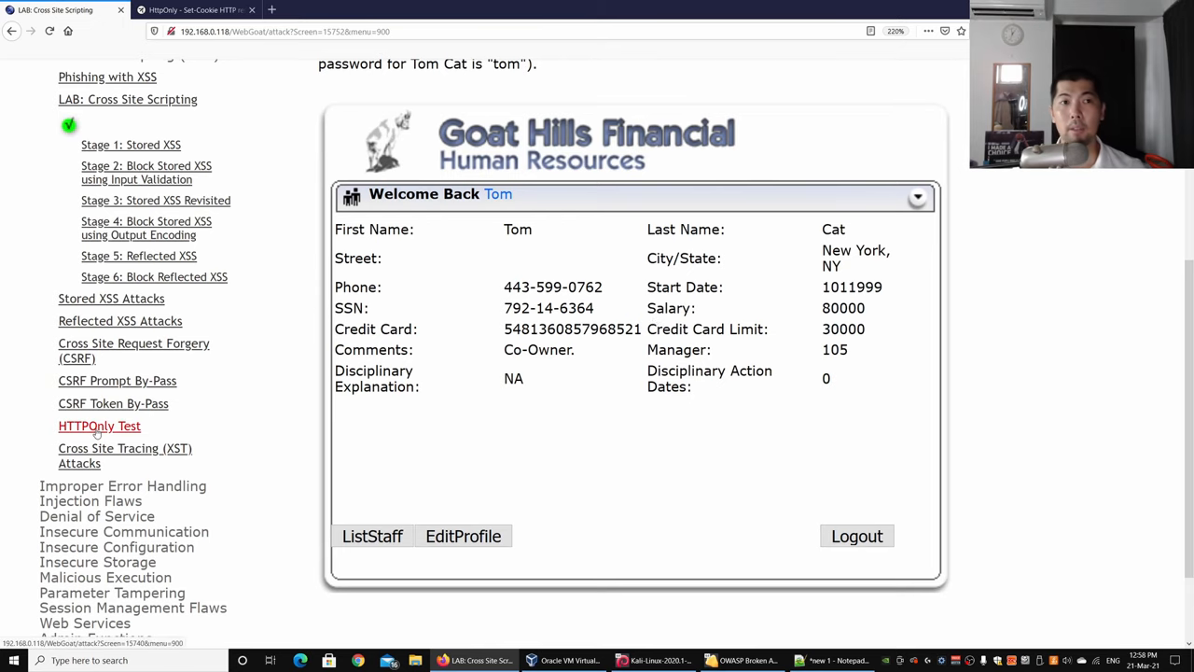
left_click(99, 425)
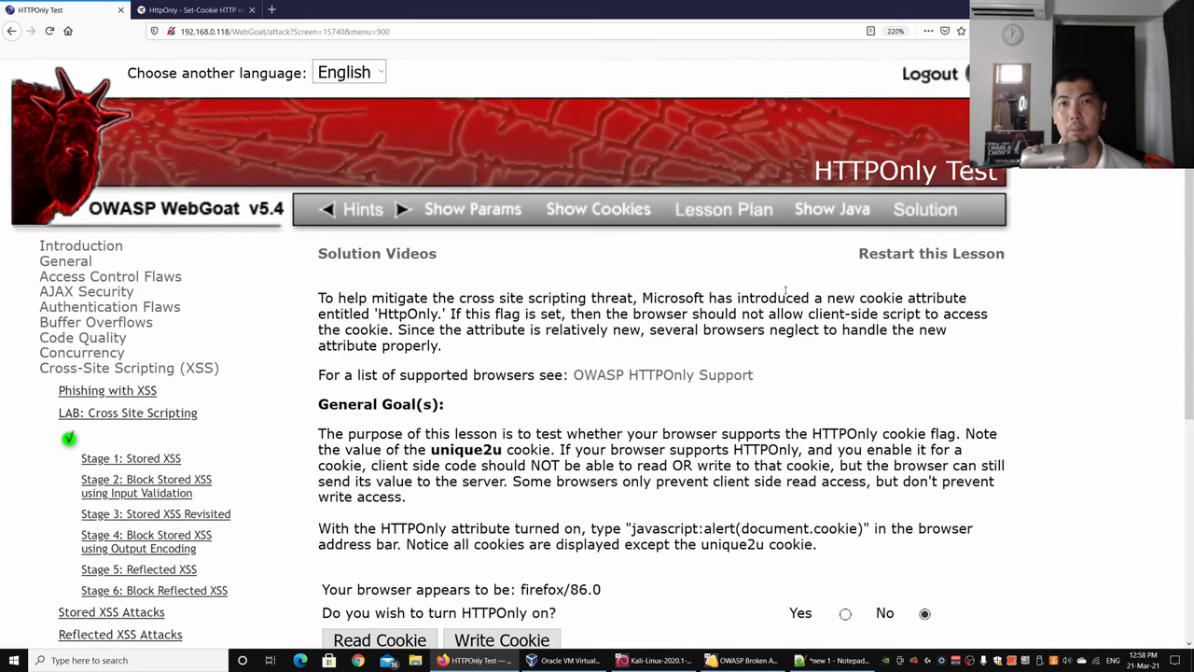
- Read the cookies with HTTPOnly set to No, showing unique2u alongside JSESSIONID
scroll("down", 3)
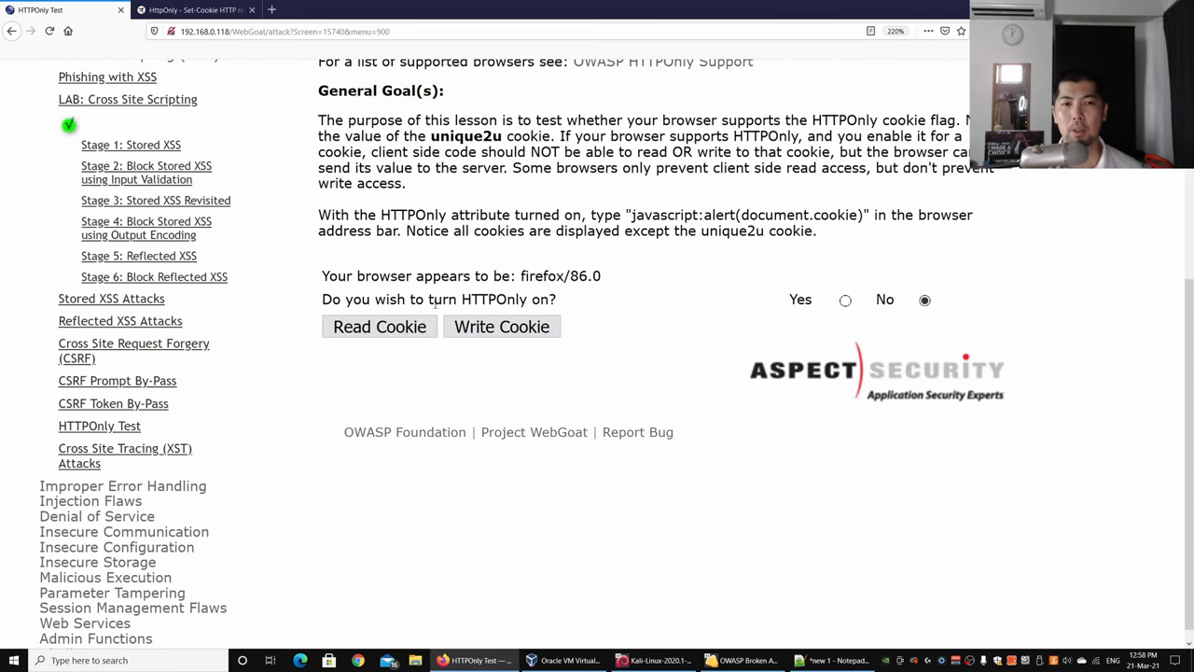
triple_click(439, 299)
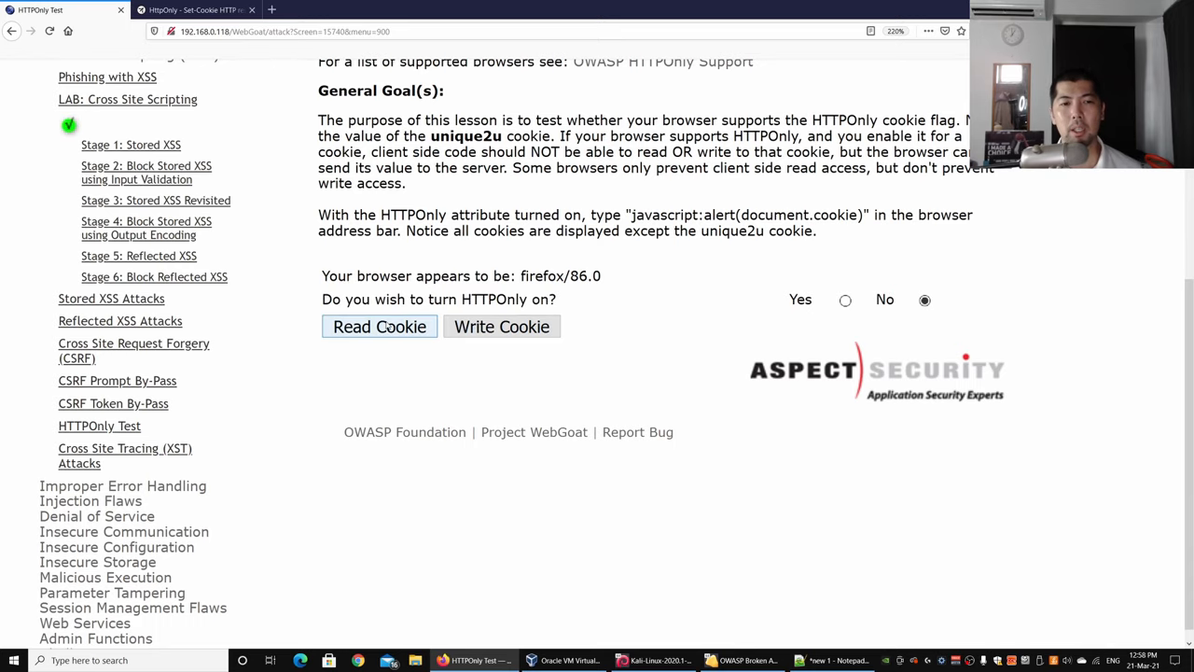
left_click(379, 326)
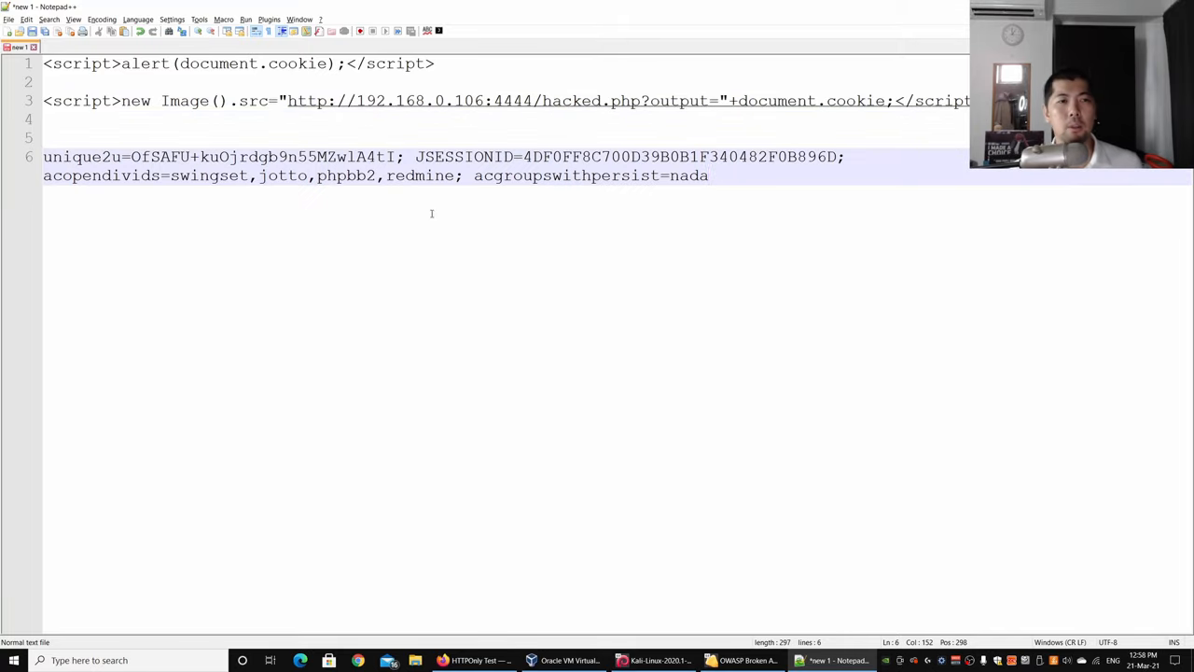
- Select the saved cookie string containing unique2u in Notepad++ for review
double_click(82, 157)
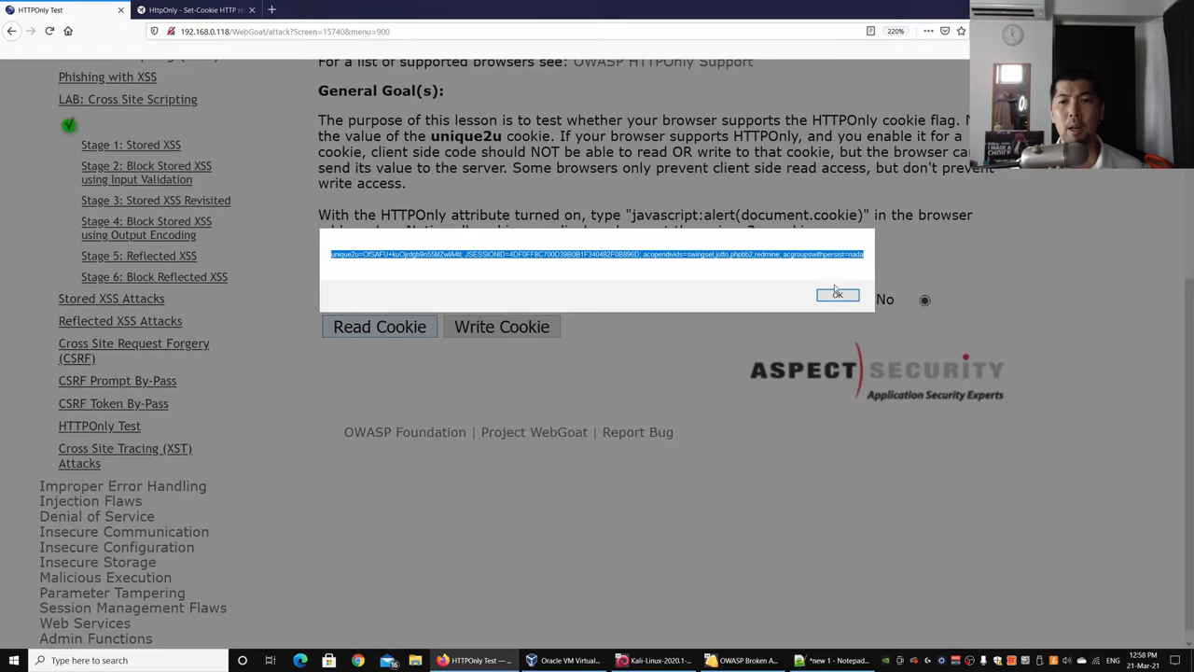
- Dismiss the cookie alert and read the cookies again with HTTPOnly enabled
left_click(836, 295)
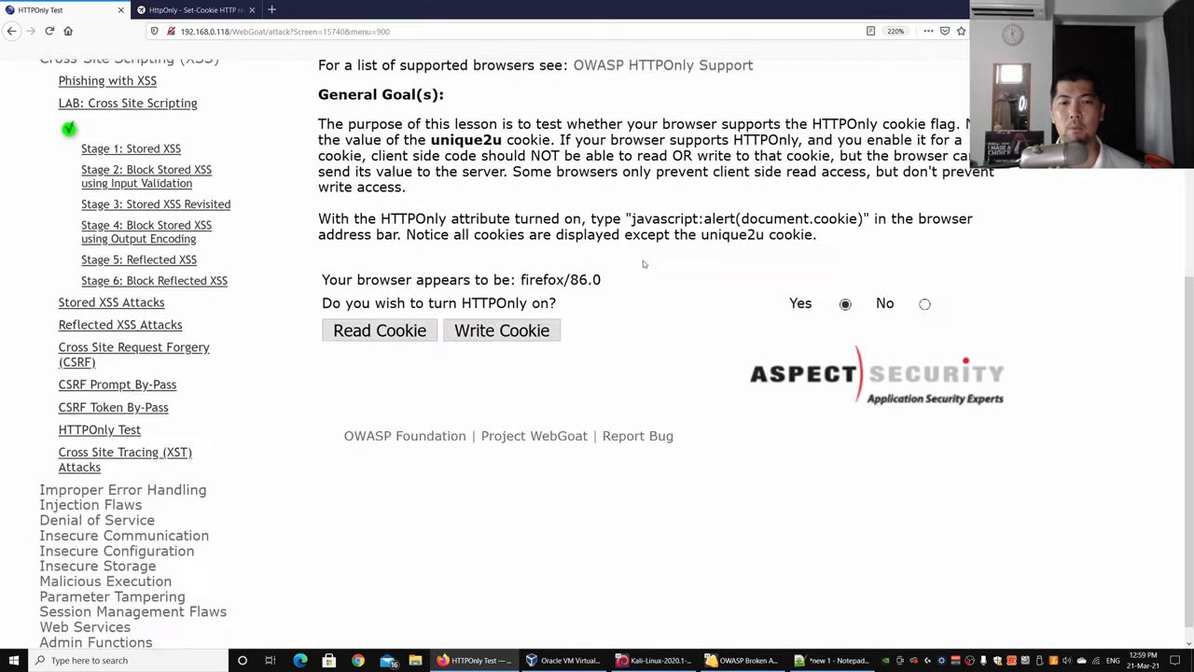
left_click(379, 331)
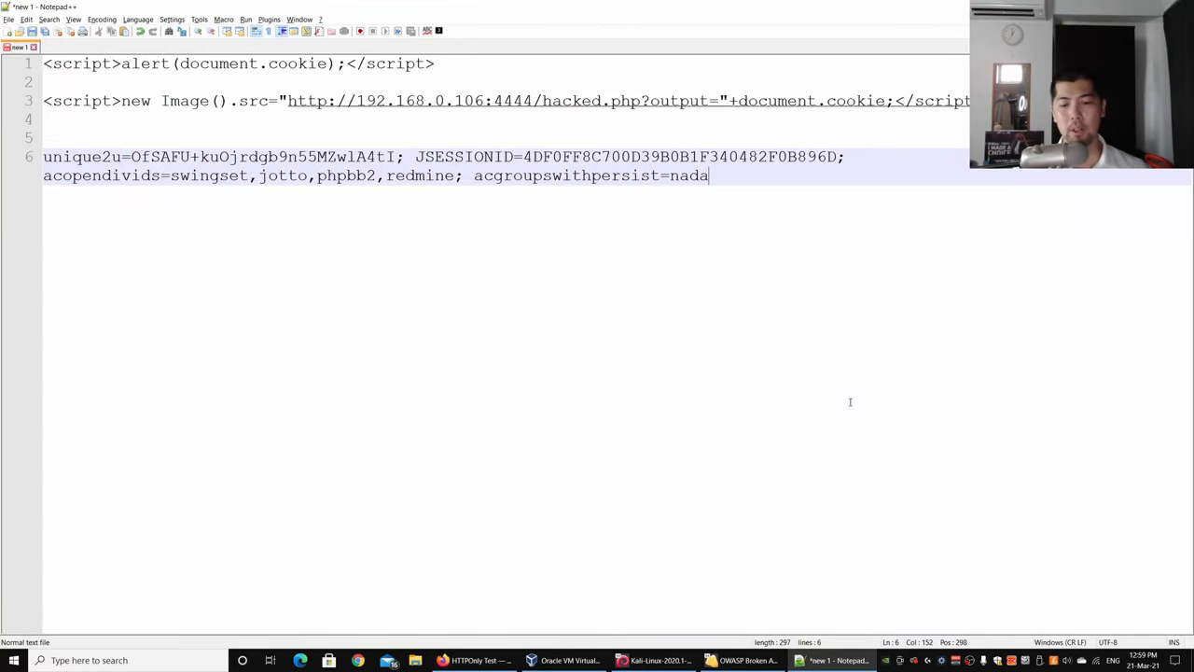
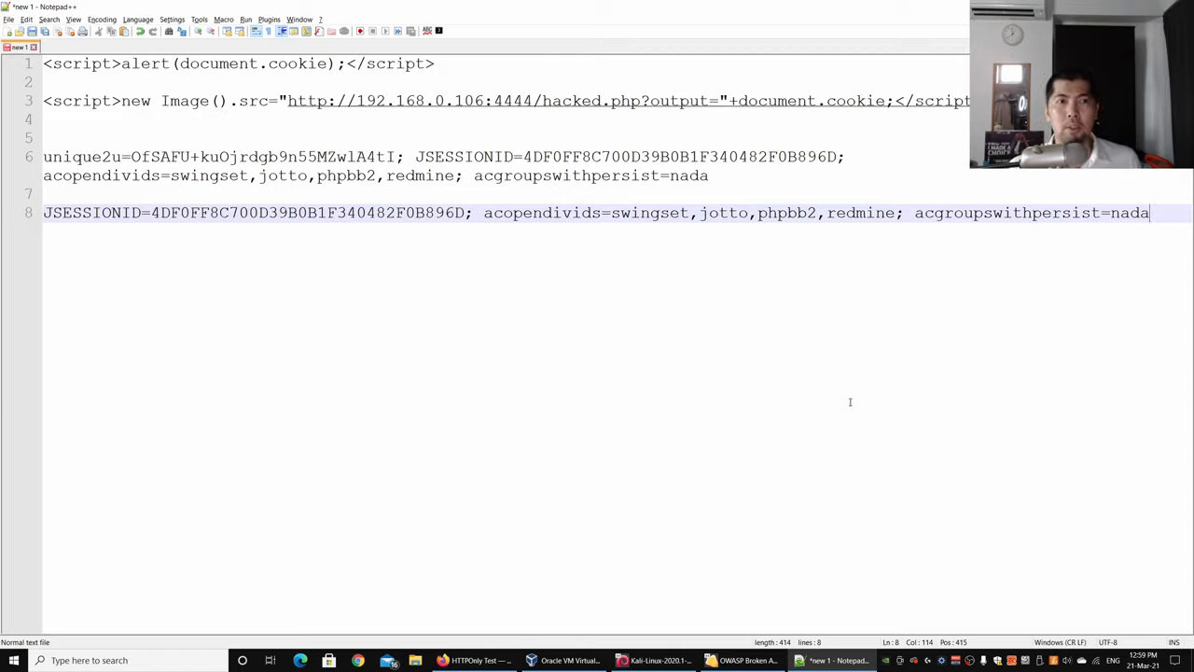
mouse_move(567, 306)
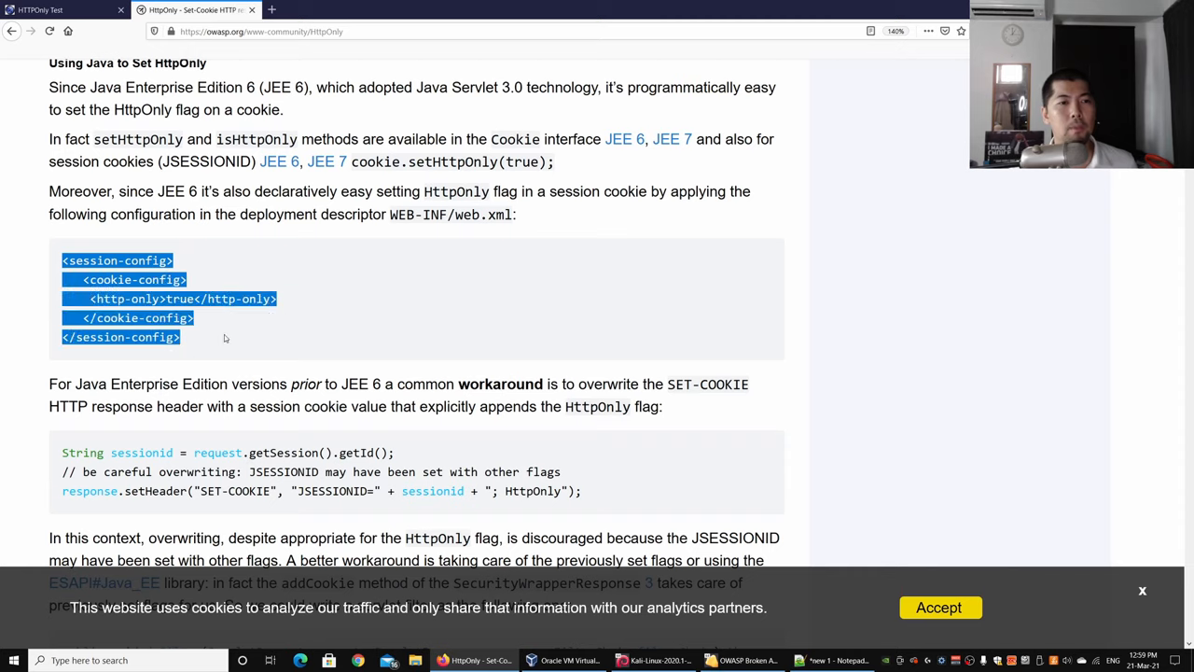
mouse_move(280, 317)
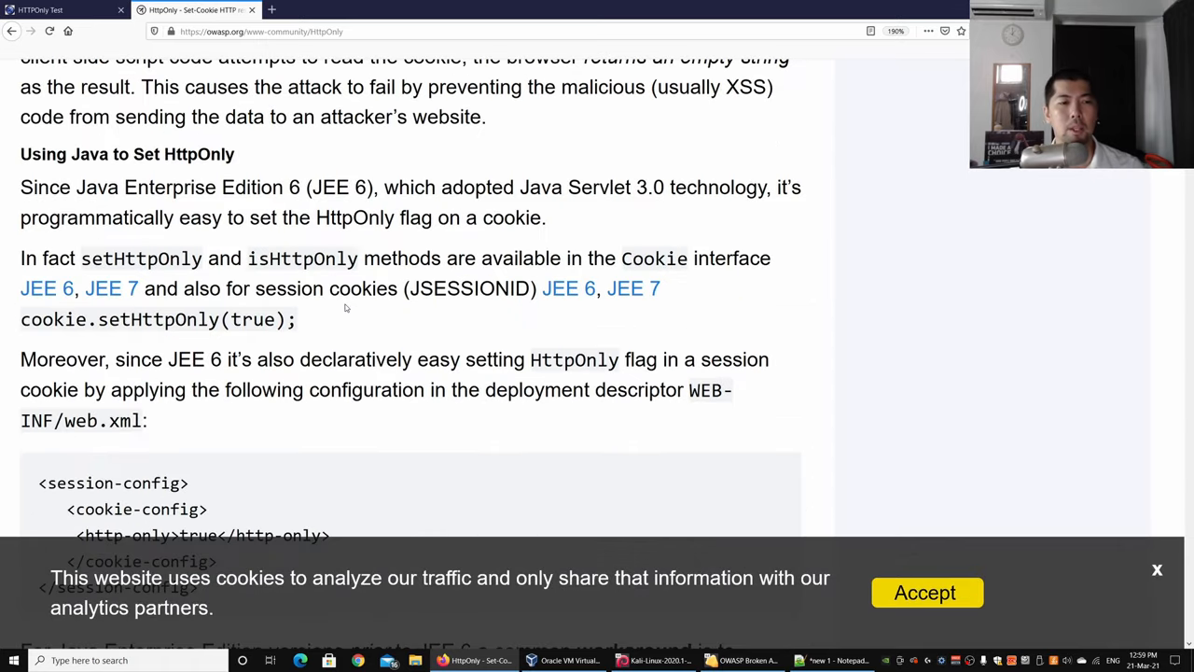
- Scroll the OWASP HttpOnly page to the Java web.xml session-config example setting http-only true
scroll("down", 3)
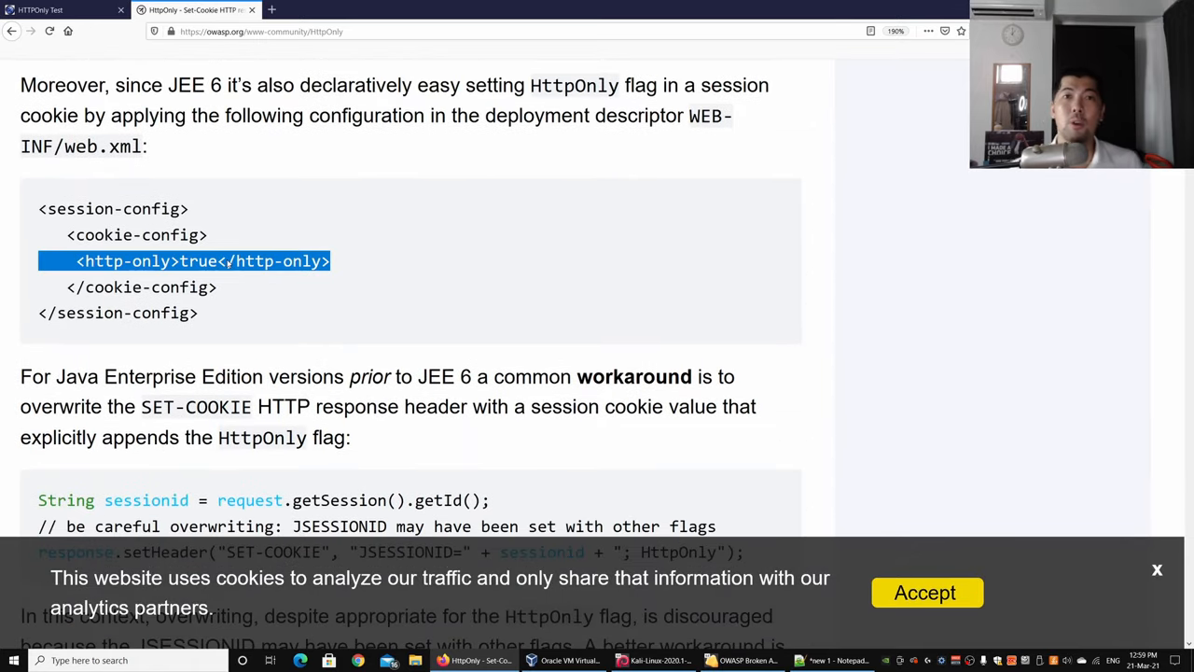